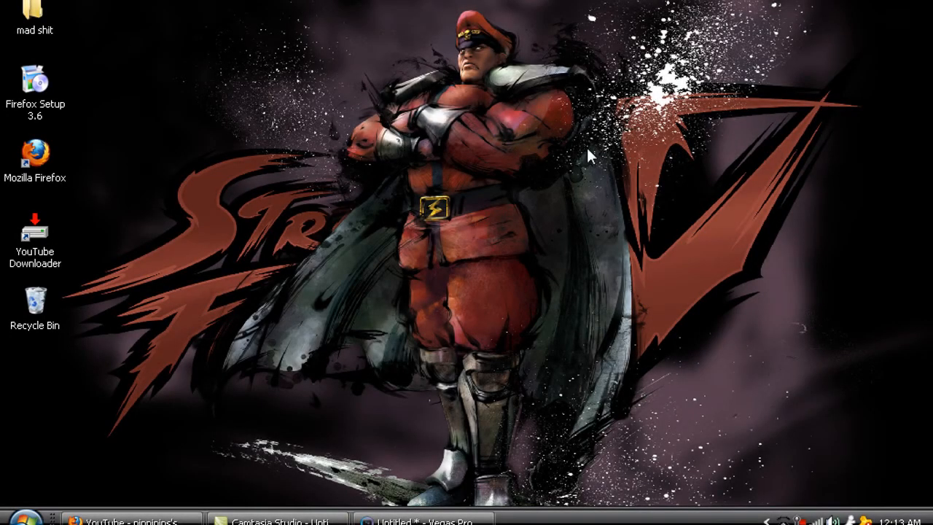
pyautogui.moveTo(593, 143)
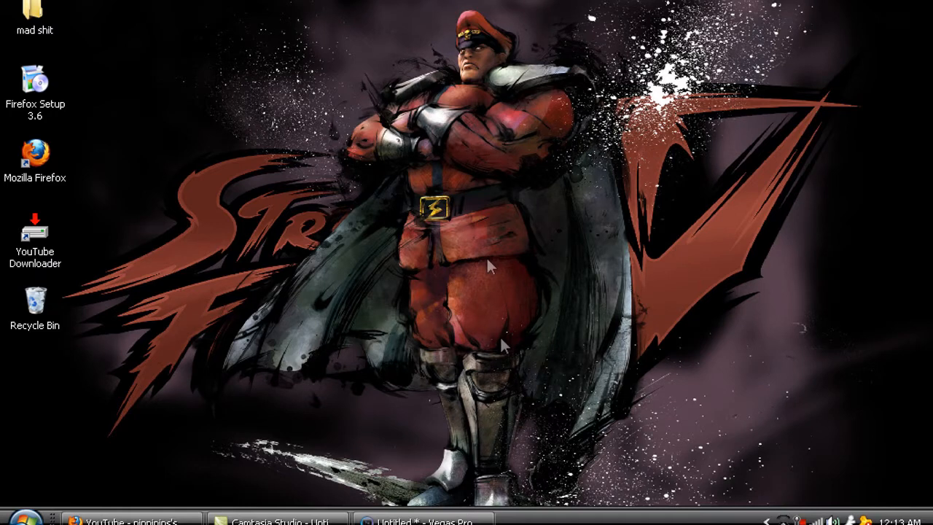
pyautogui.moveTo(225, 137)
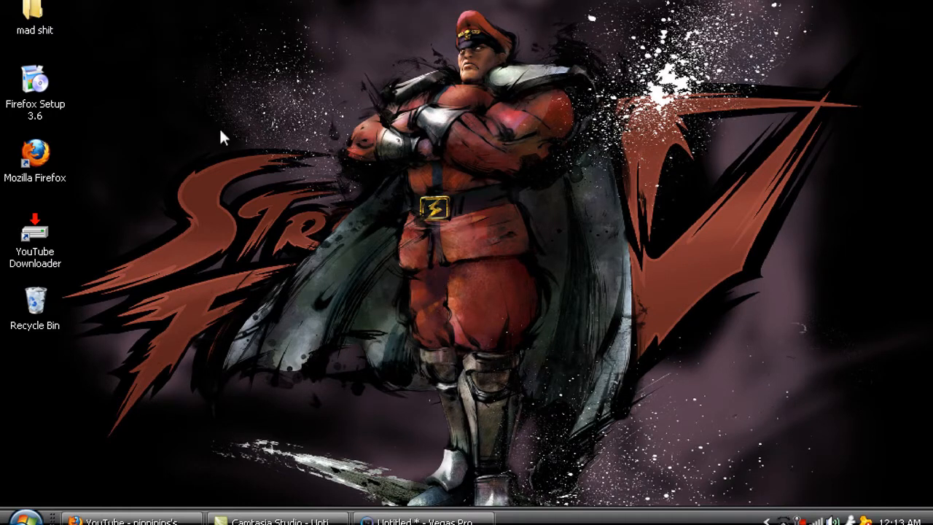
# - Rearrange items on the Windows desktop before switching to the Vegas Pro project
pyautogui.moveTo(224, 137); pyautogui.dragTo(539, 274)
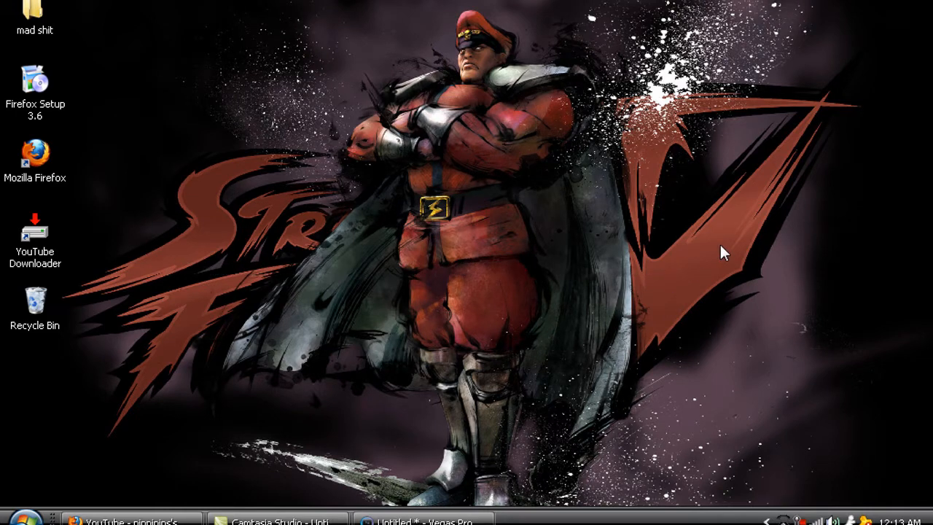
pyautogui.moveTo(726, 254); pyautogui.dragTo(775, 109)
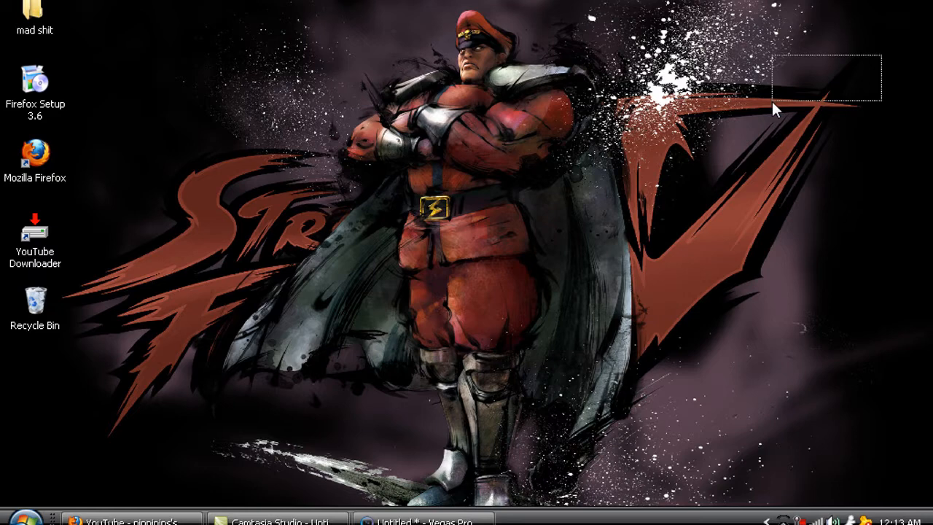
pyautogui.moveTo(775, 110); pyautogui.dragTo(182, 425)
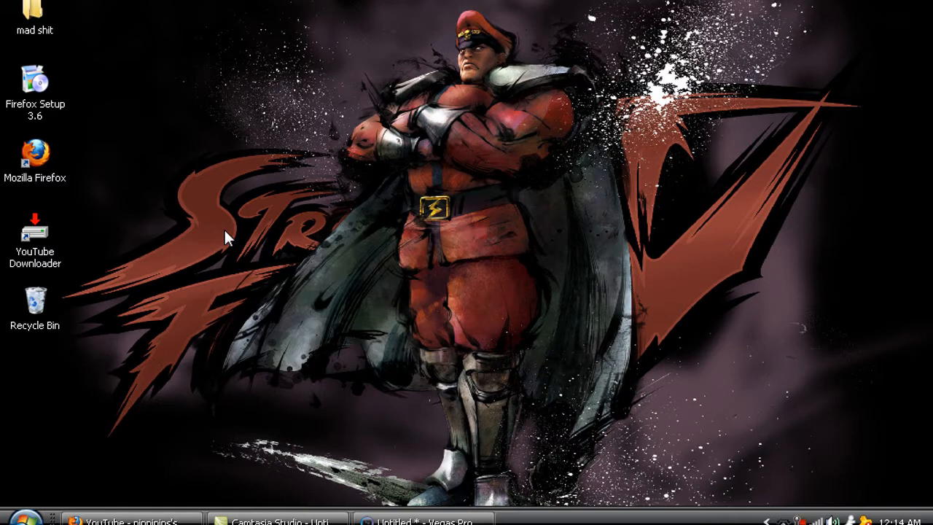
pyautogui.moveTo(222, 204)
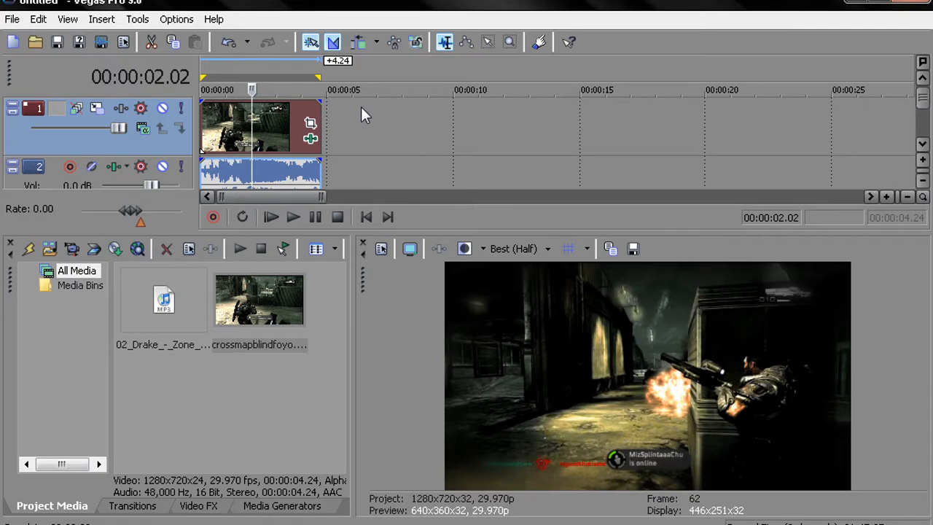
pyautogui.rightClick(364, 115)
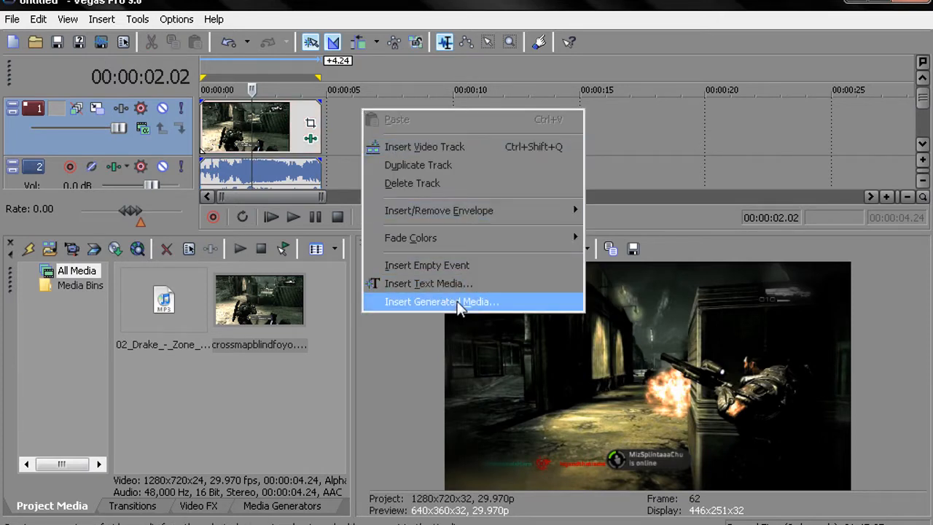
pyautogui.moveTo(439, 210)
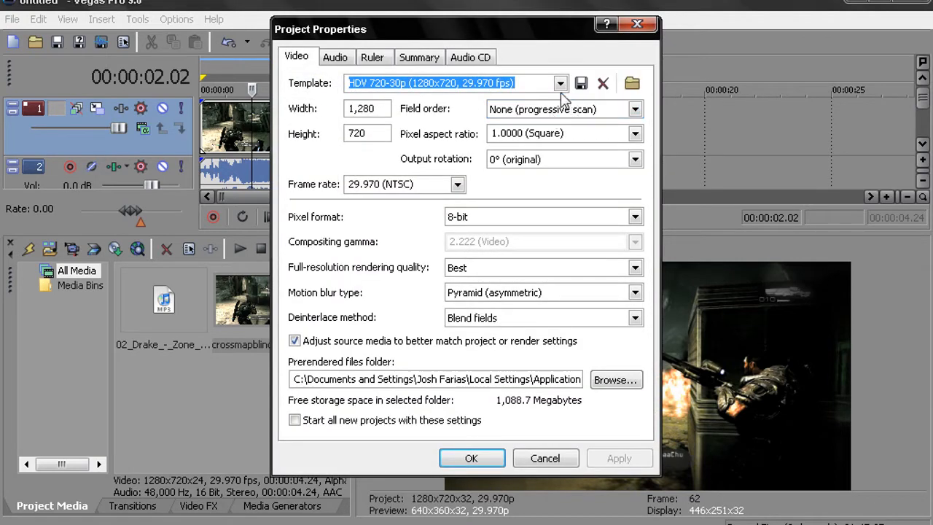
pyautogui.click(559, 82)
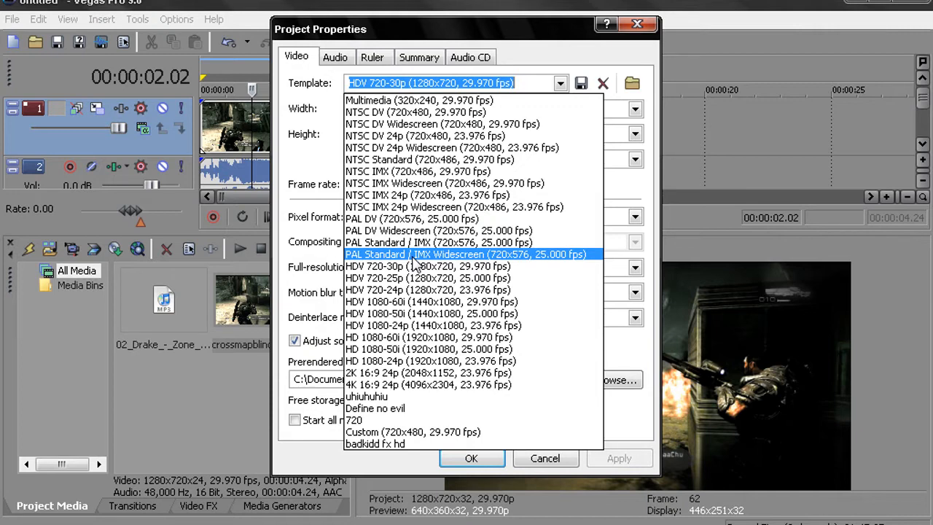
pyautogui.moveTo(411, 265)
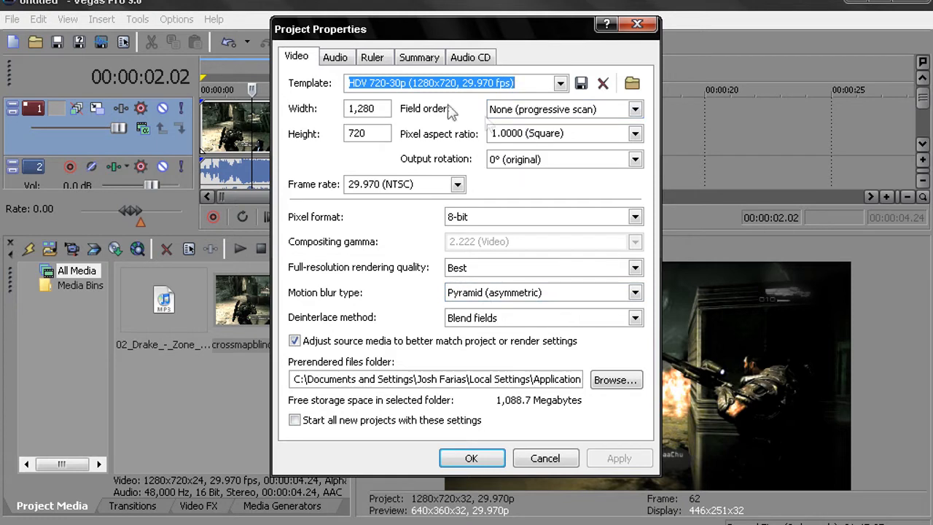
pyautogui.moveTo(487, 367)
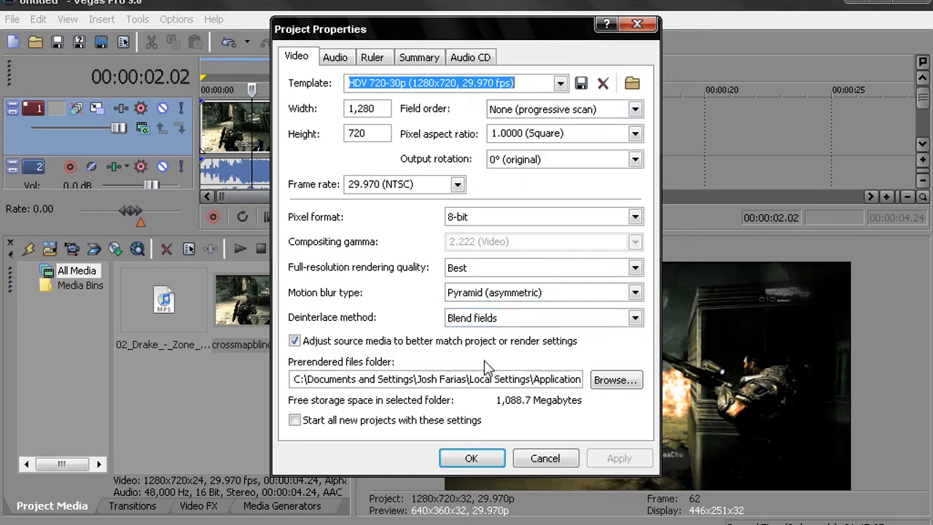
pyautogui.moveTo(471, 457)
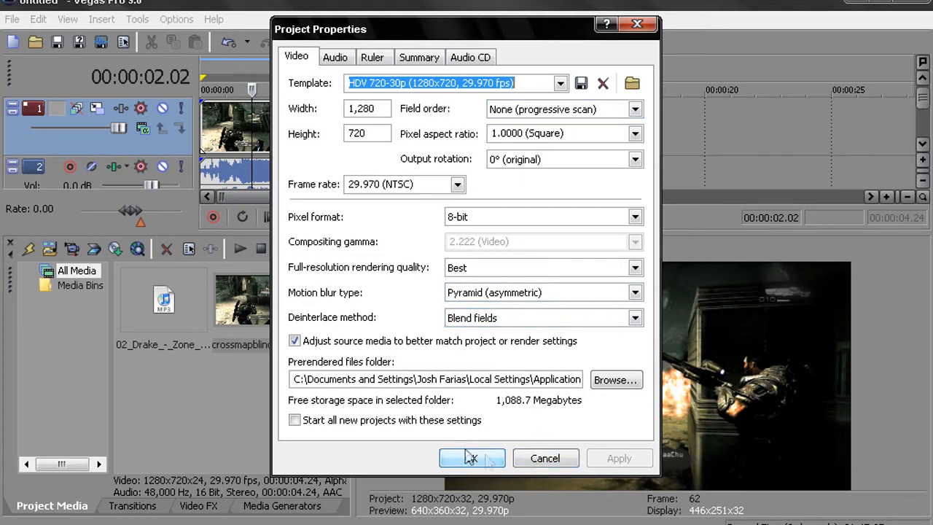
pyautogui.moveTo(471, 458)
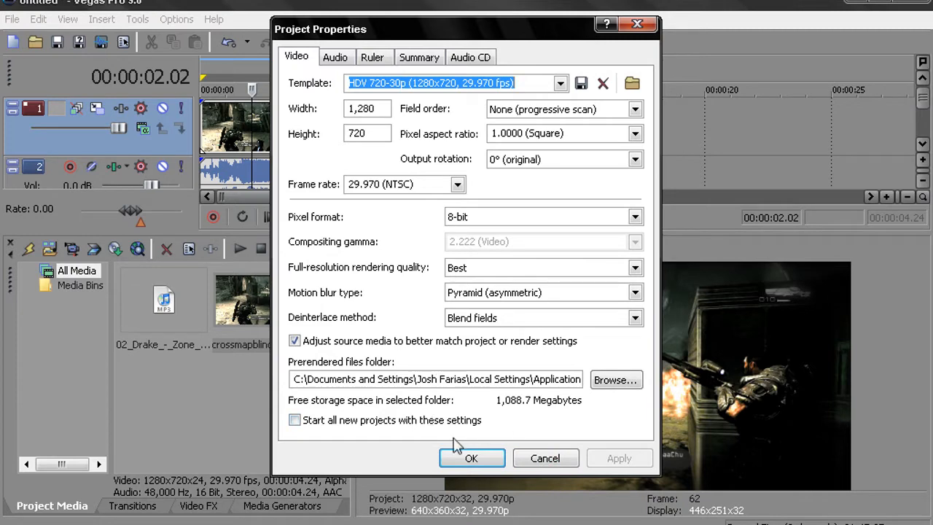
pyautogui.click(471, 458)
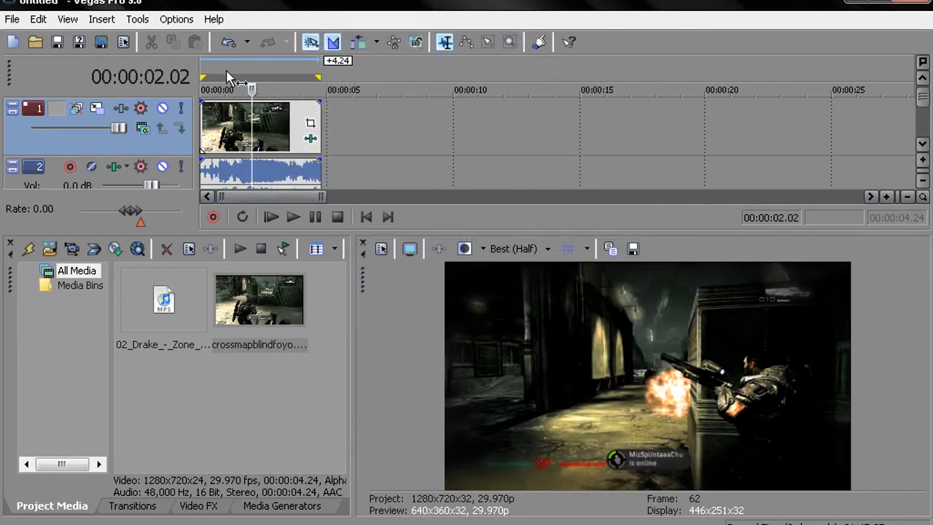
pyautogui.moveTo(310, 126)
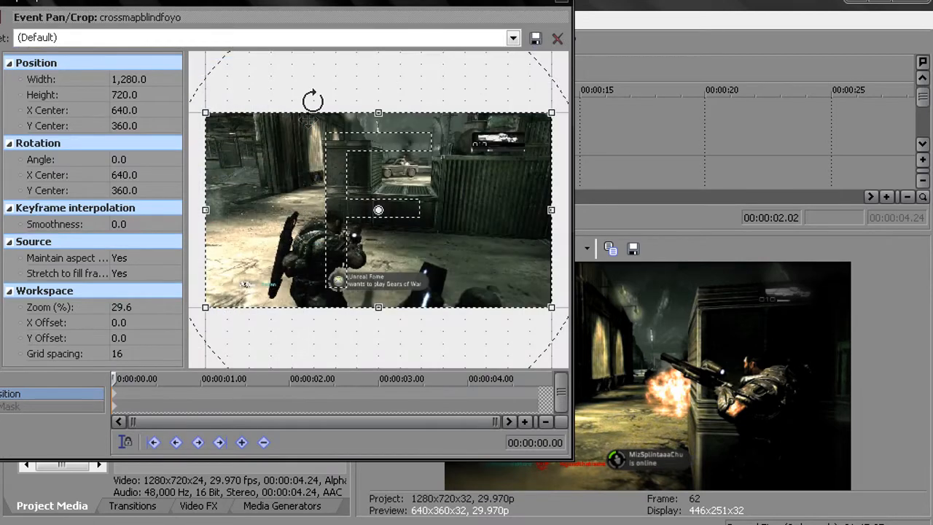
pyautogui.moveTo(378, 114)
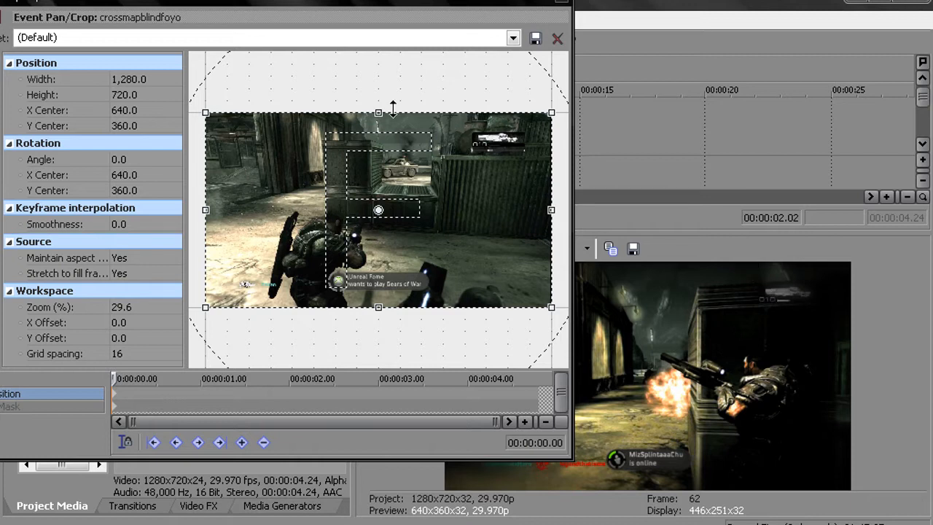
pyautogui.moveTo(379, 111)
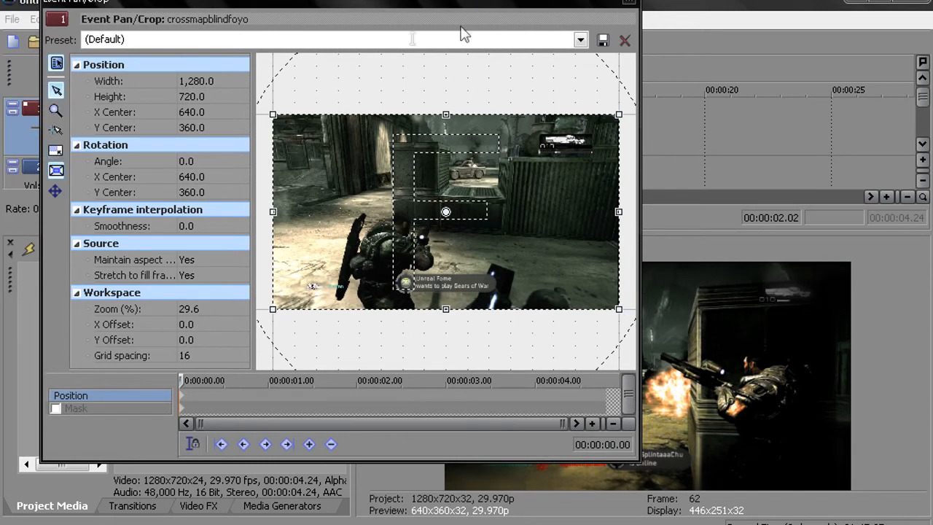
pyautogui.moveTo(447, 120)
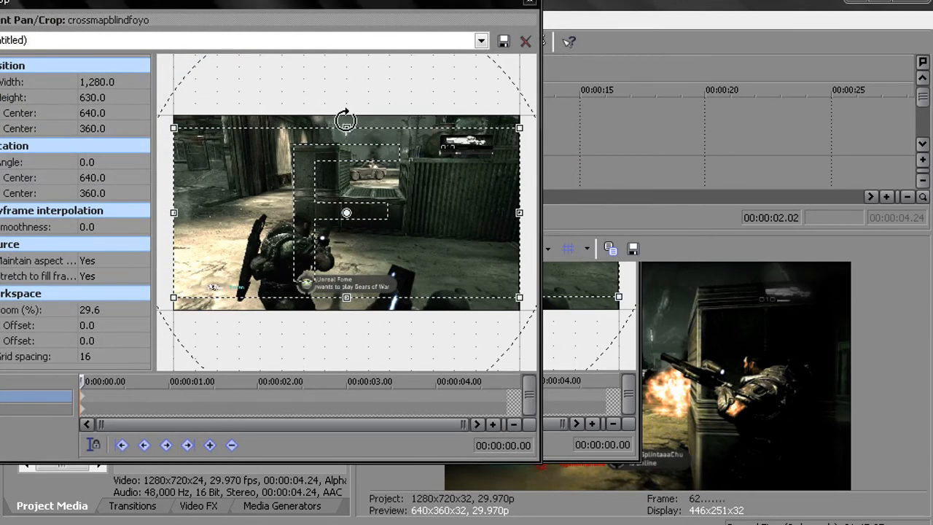
# - Adjust the crop frame height and save it as a pan/crop preset named 'Fullscreen'
pyautogui.moveTo(346, 128); pyautogui.dragTo(347, 120)
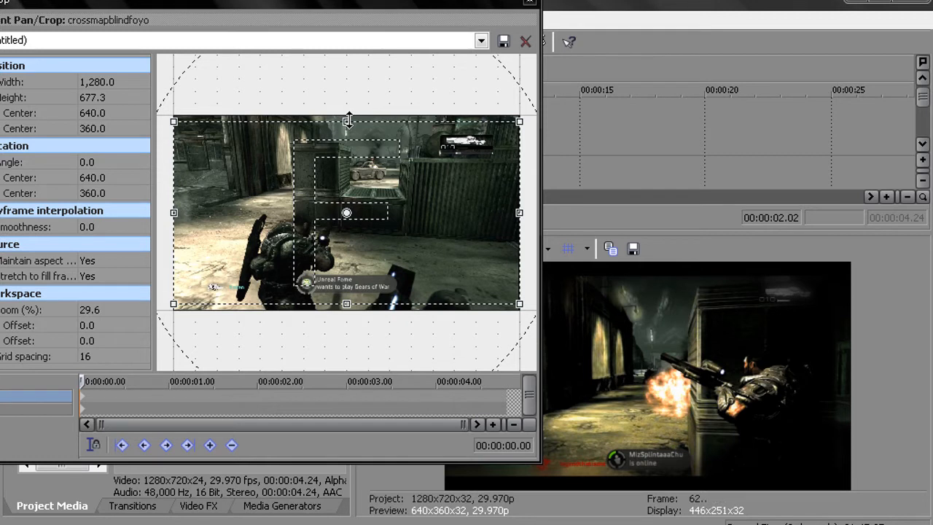
pyautogui.moveTo(557, 6)
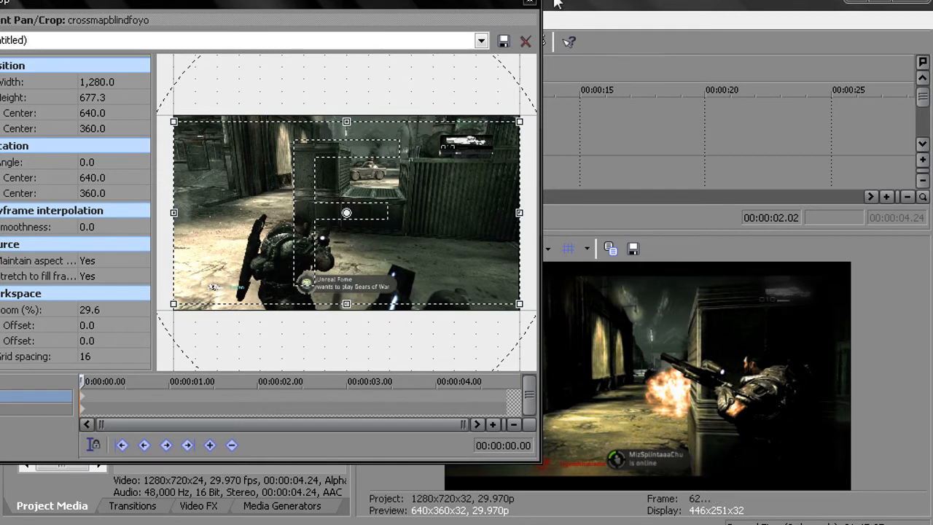
pyautogui.moveTo(529, 6)
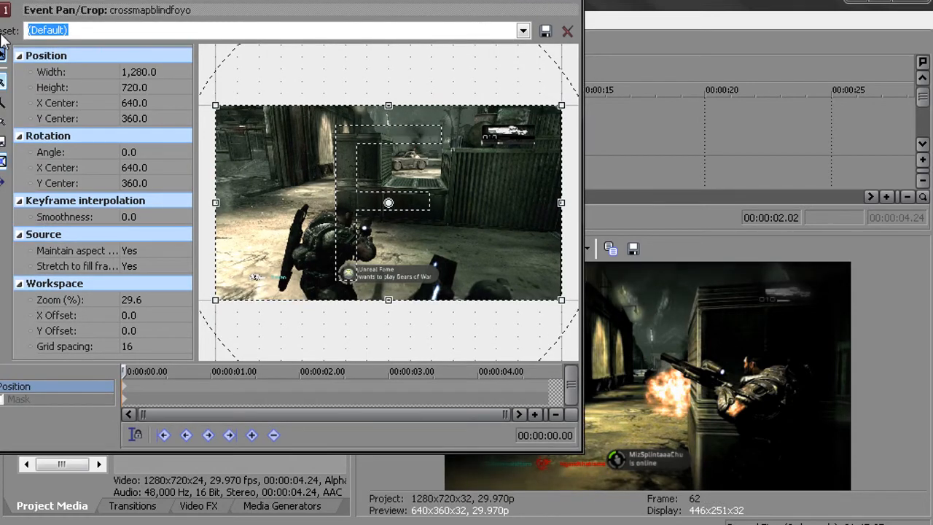
pyautogui.write('Fl')
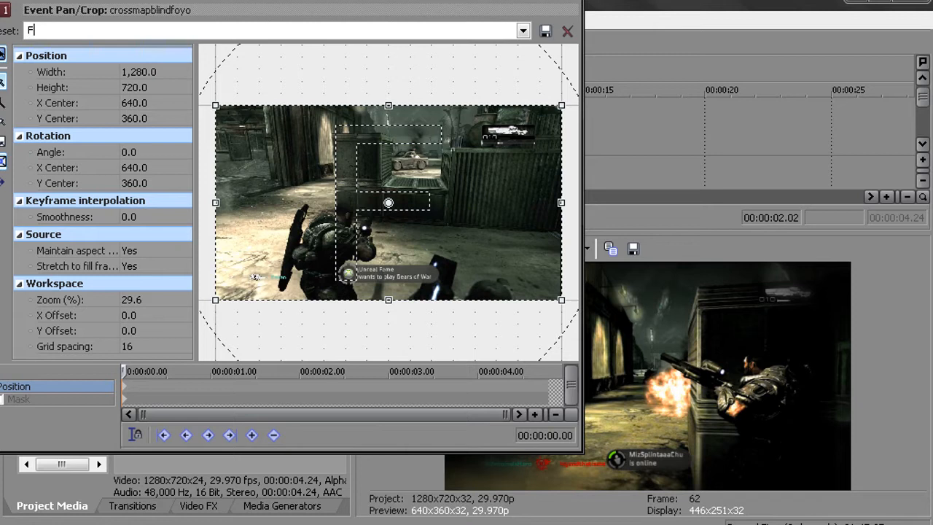
pyautogui.write('ullscreen')
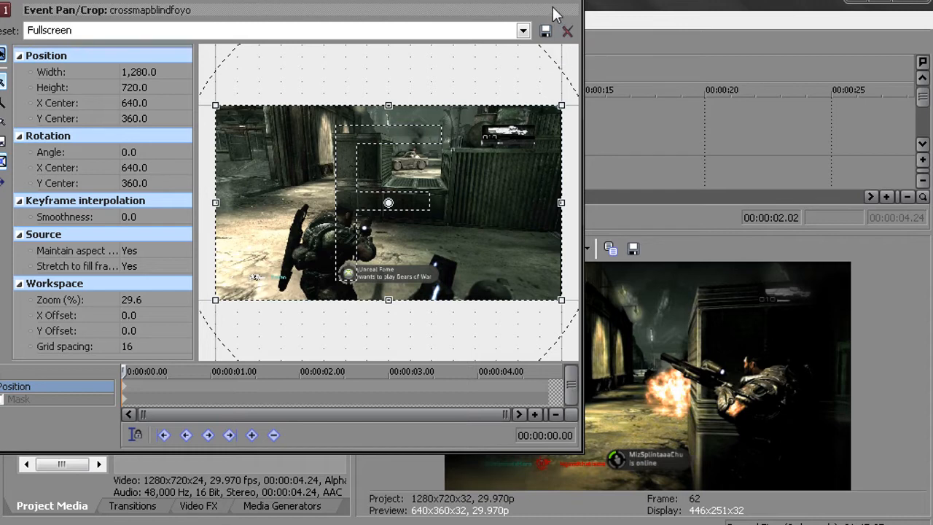
pyautogui.click(522, 29)
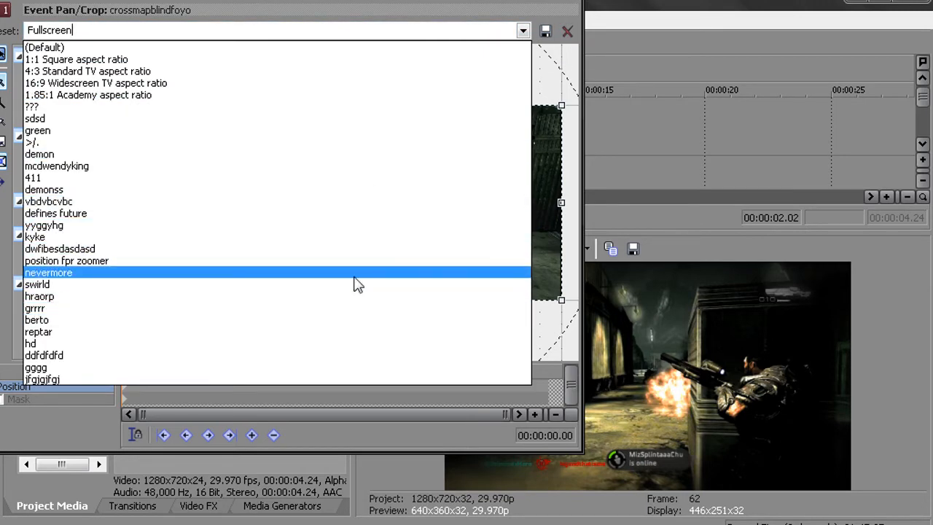
# - Apply the saved 'hd' pan/crop preset to the clip and close Event Pan/Crop
pyautogui.click(43, 46)
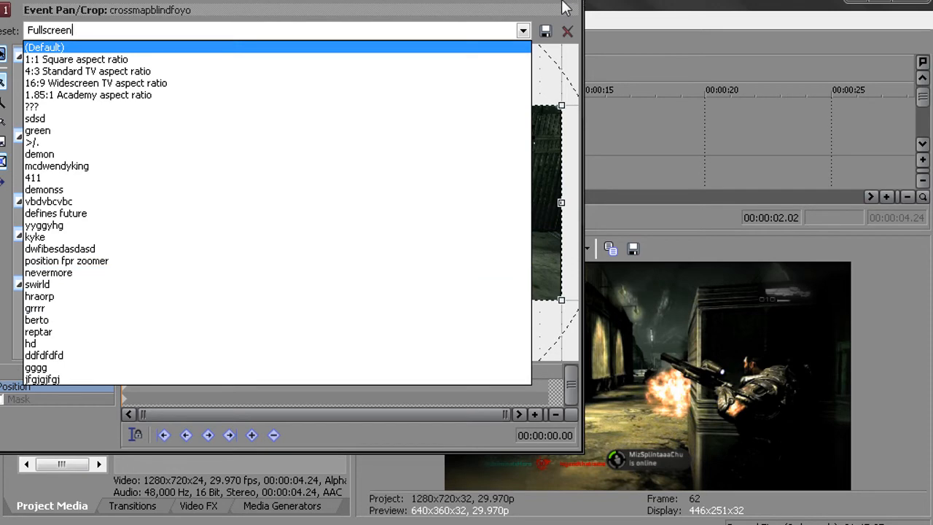
pyautogui.click(30, 344)
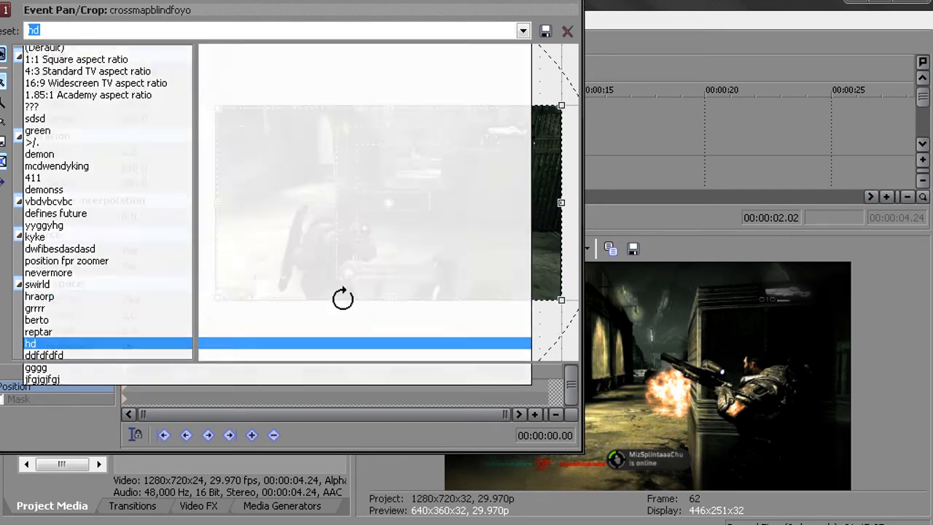
pyautogui.click(567, 32)
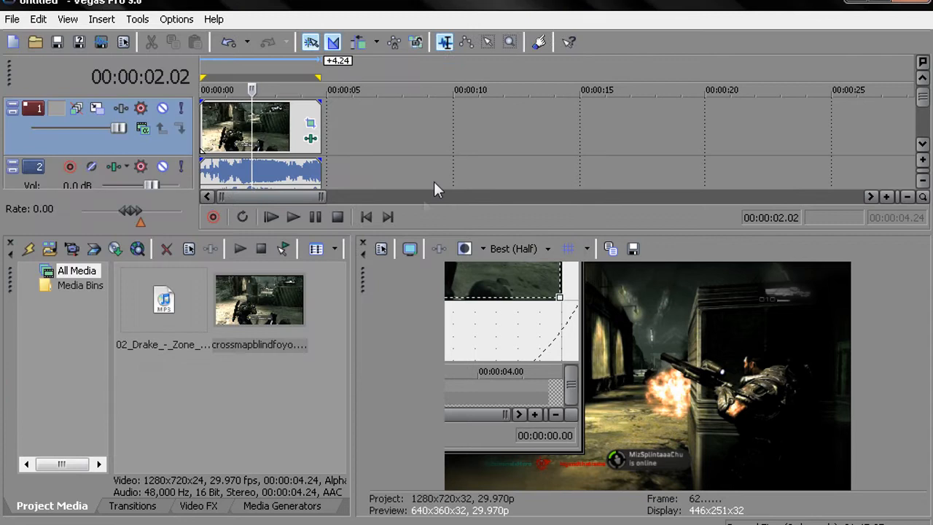
pyautogui.moveTo(228, 109)
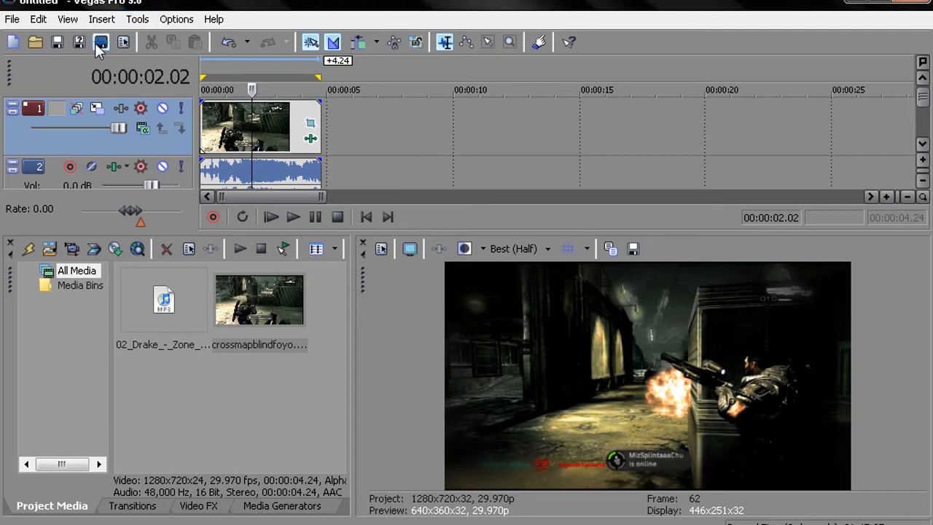
pyautogui.moveTo(102, 41)
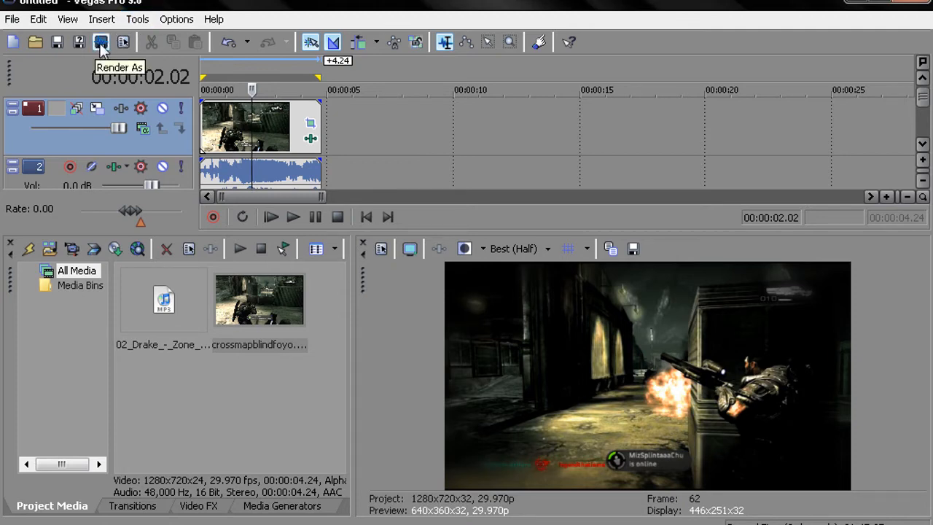
# - Bring up Render As keeping Windows Media Video V11 with the 'hd settings' template and its extra options
pyautogui.click(102, 41)
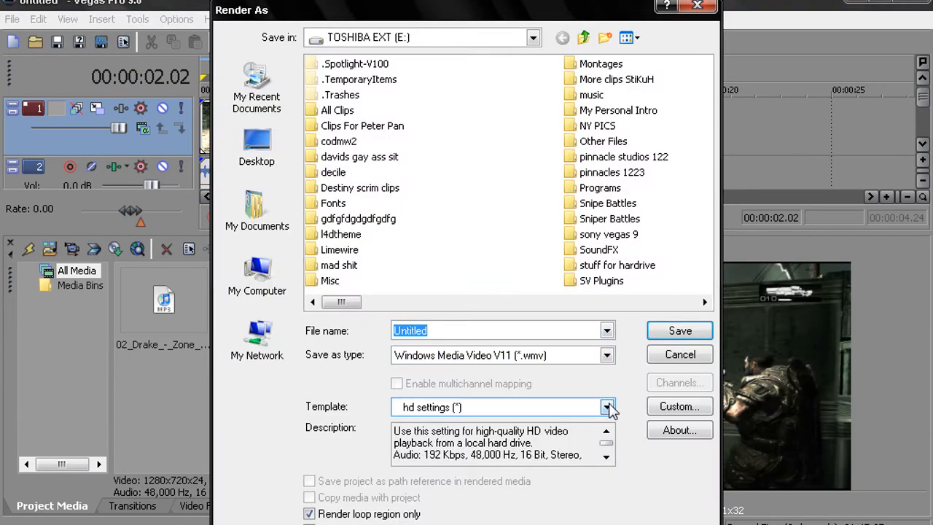
pyautogui.click(606, 407)
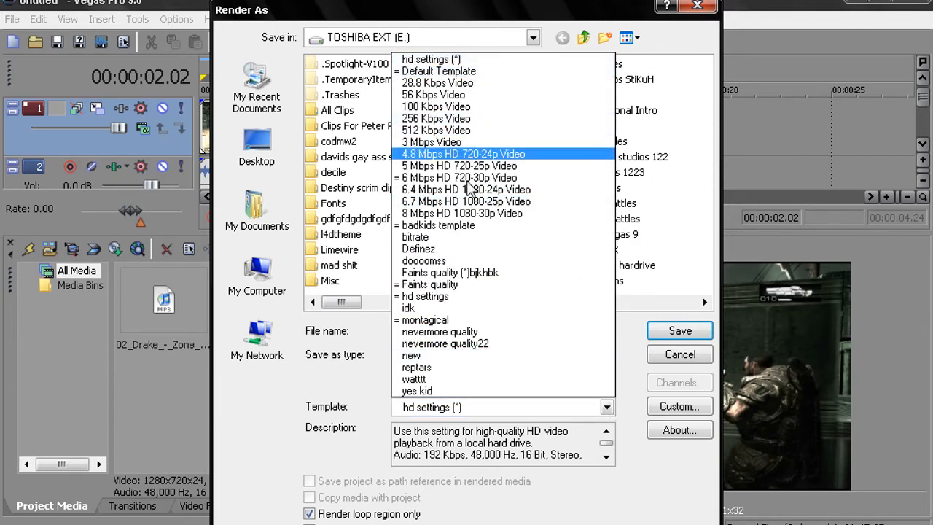
pyautogui.click(454, 178)
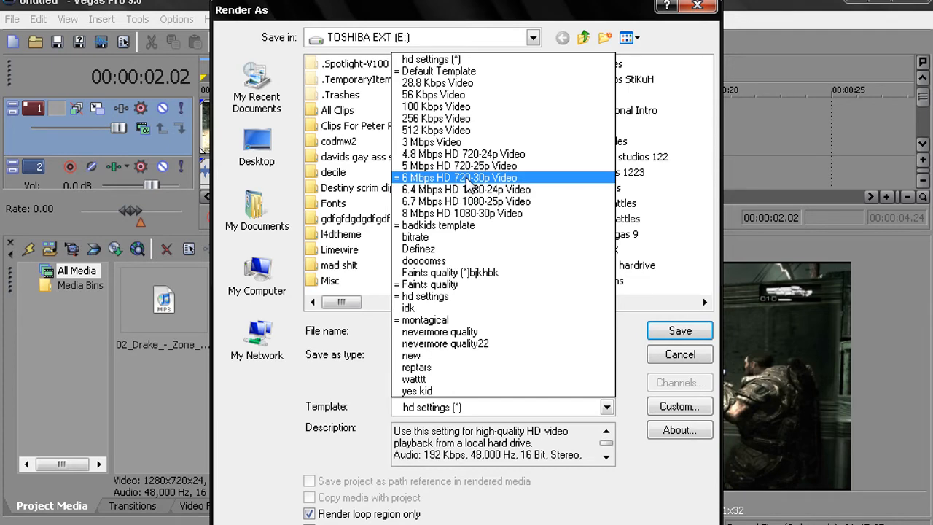
pyautogui.moveTo(373, 254)
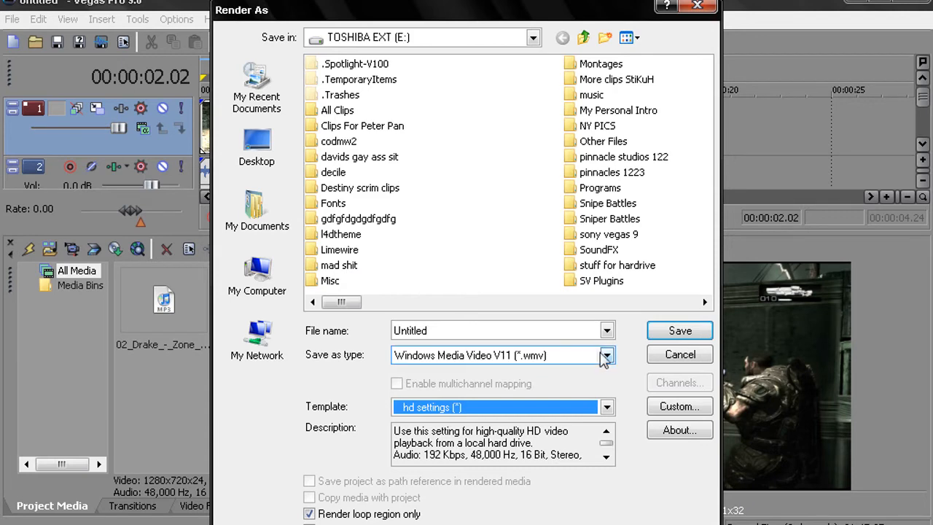
pyautogui.click(606, 355)
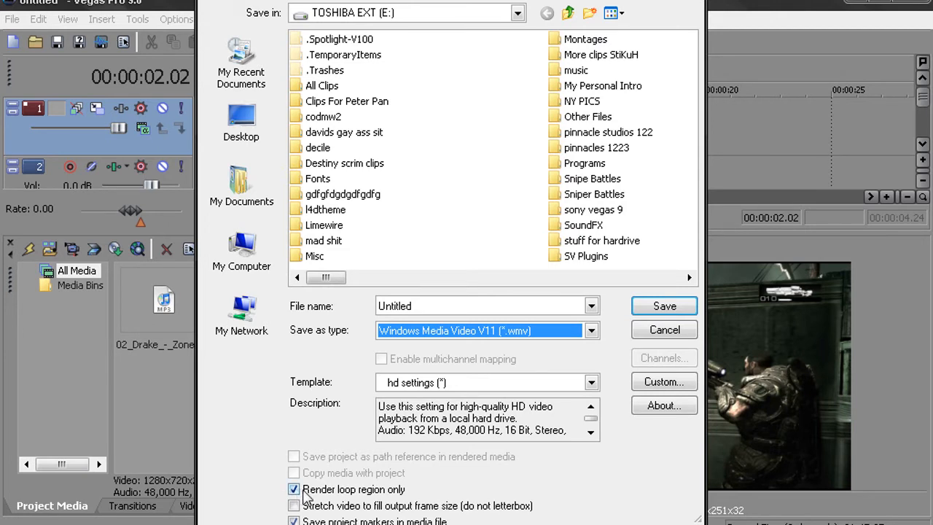
pyautogui.click(295, 489)
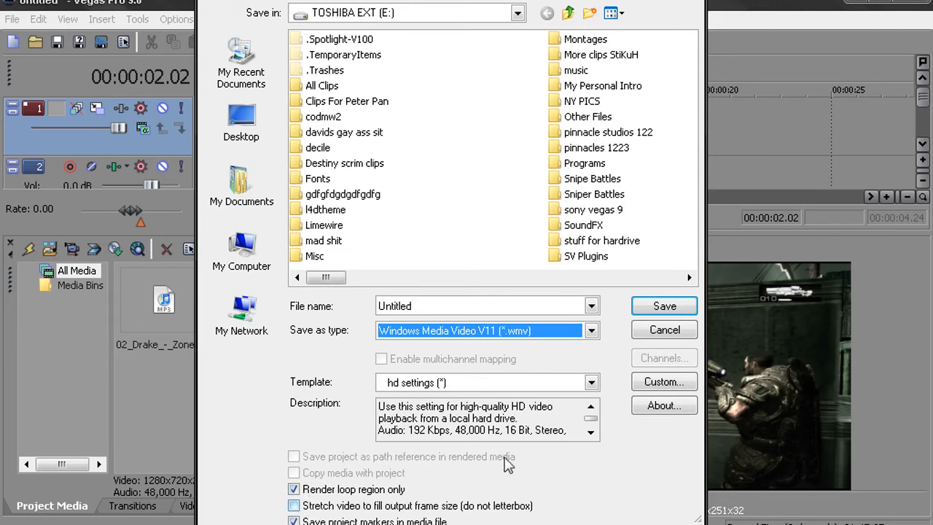
pyautogui.moveTo(665, 329)
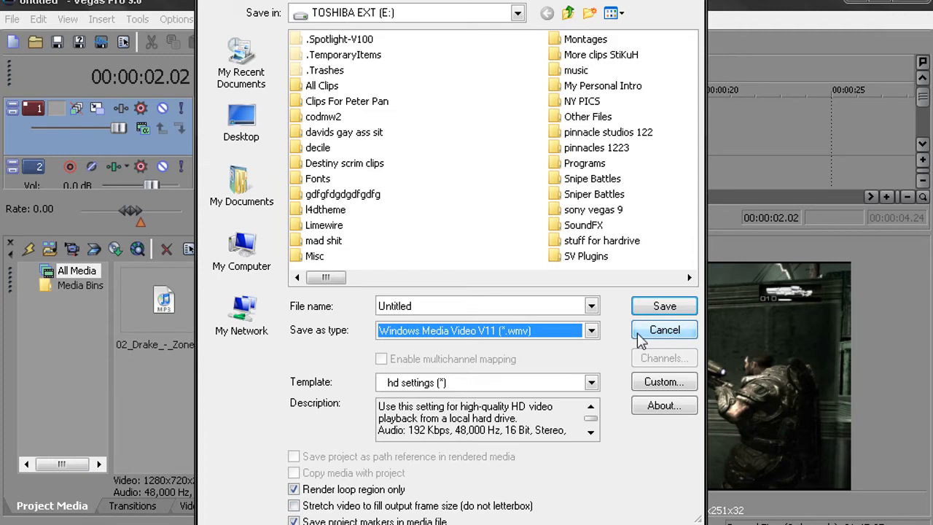
# - Show the 'hd settings' custom video settings: 1280x720, 30 fps, Windows Media Video 9
pyautogui.click(663, 382)
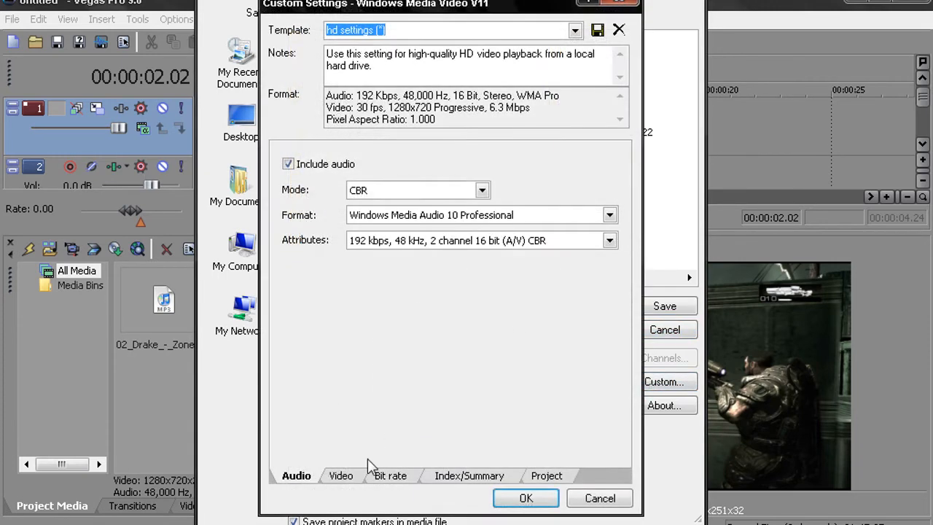
pyautogui.click(341, 475)
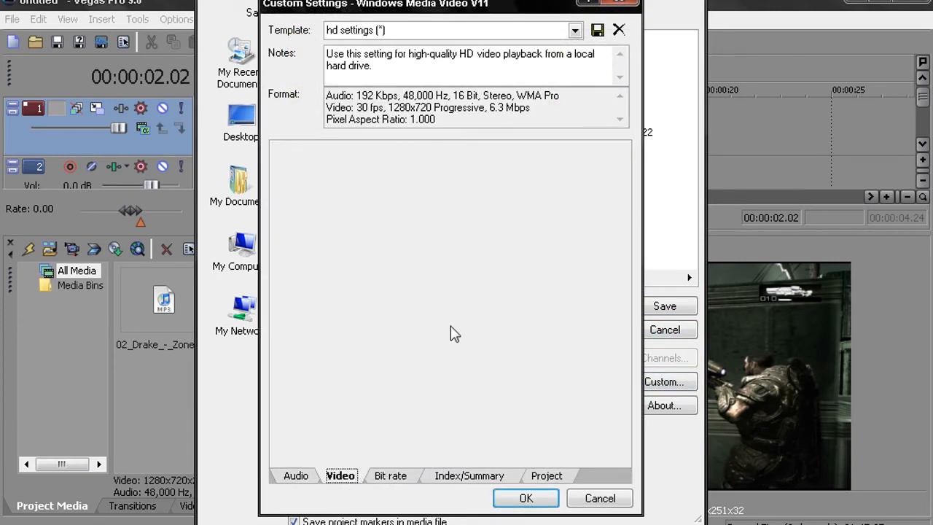
pyautogui.click(341, 475)
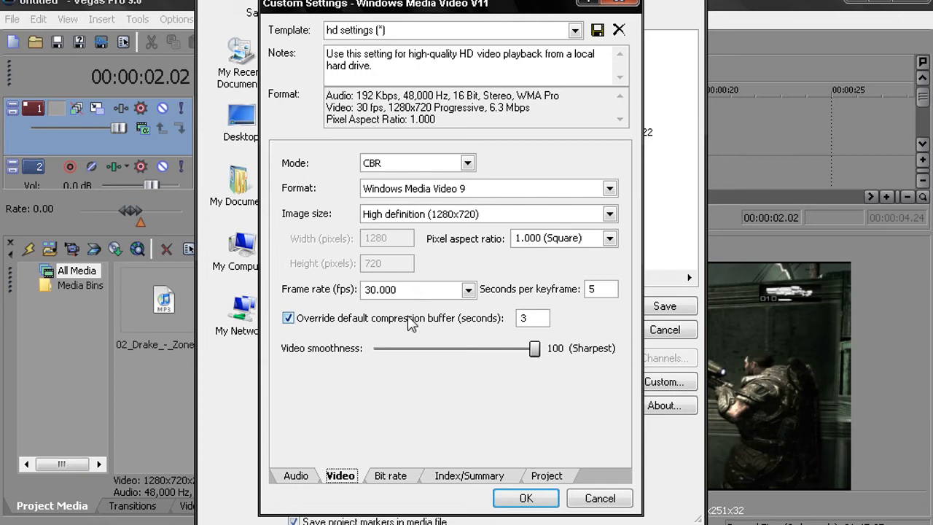
pyautogui.moveTo(569, 315)
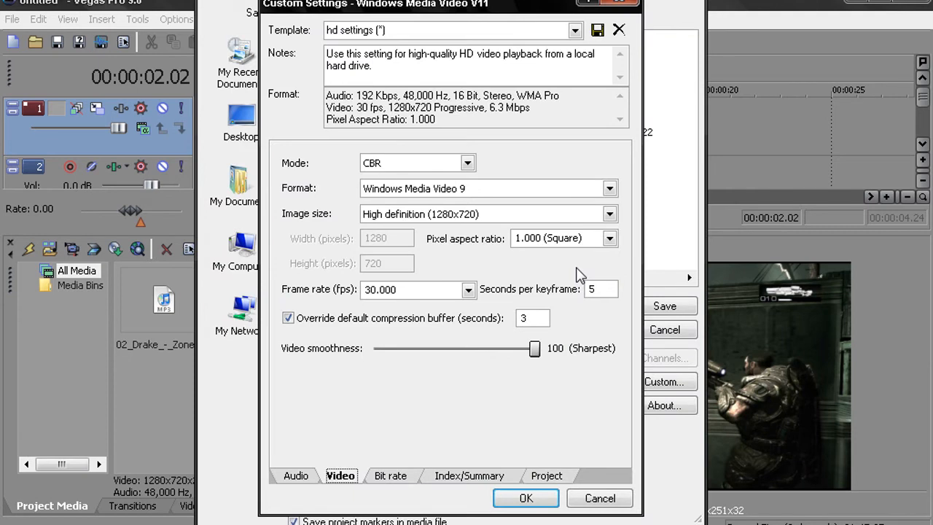
pyautogui.moveTo(571, 270)
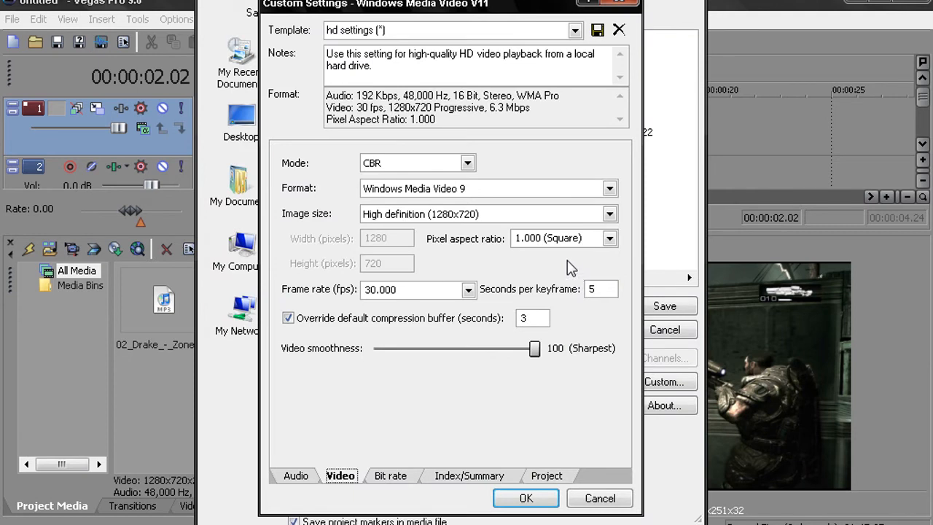
pyautogui.moveTo(428, 230)
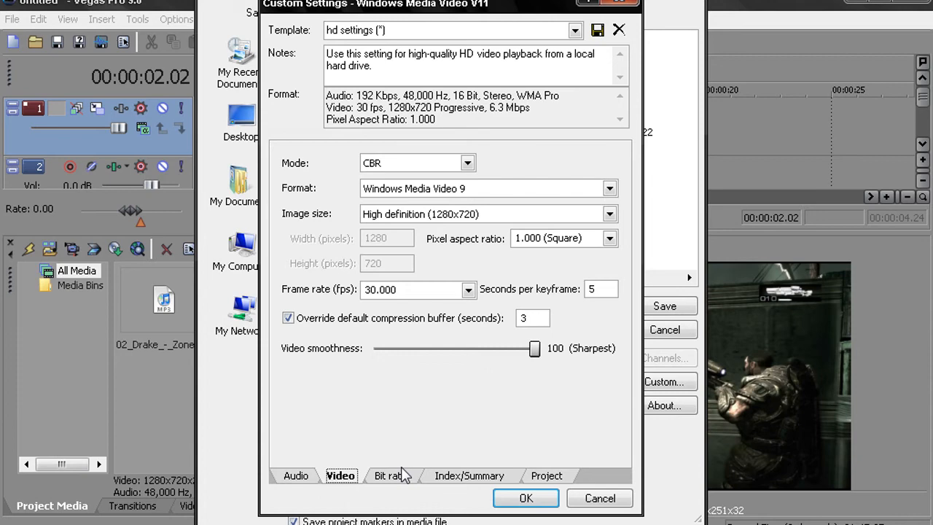
# - Confirm the 9M Internet/LAN bit rate, accept Custom Settings, and minimize Vegas to the desktop
pyautogui.click(391, 475)
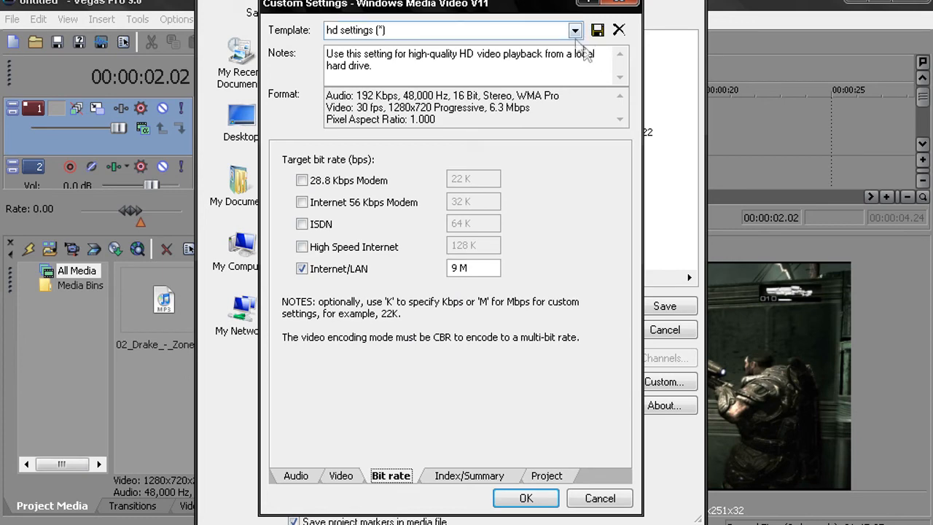
pyautogui.click(574, 29)
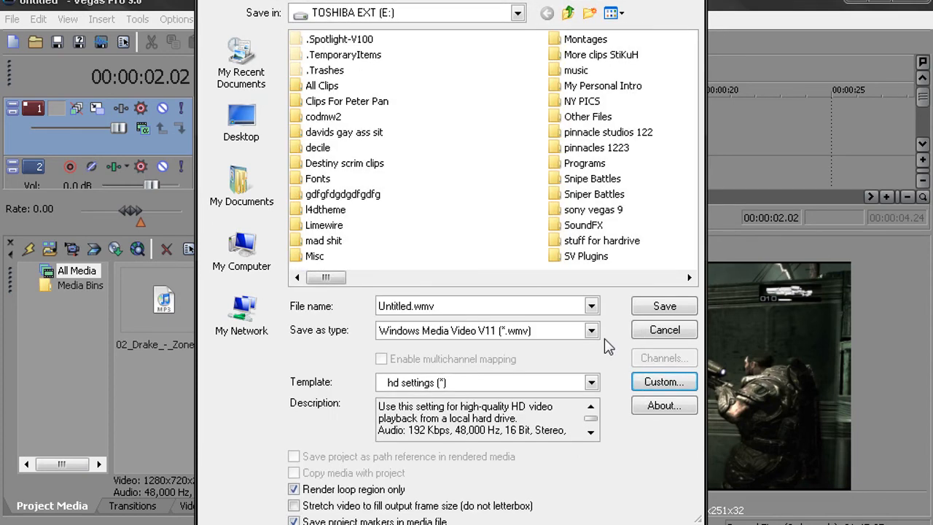
pyautogui.click(663, 329)
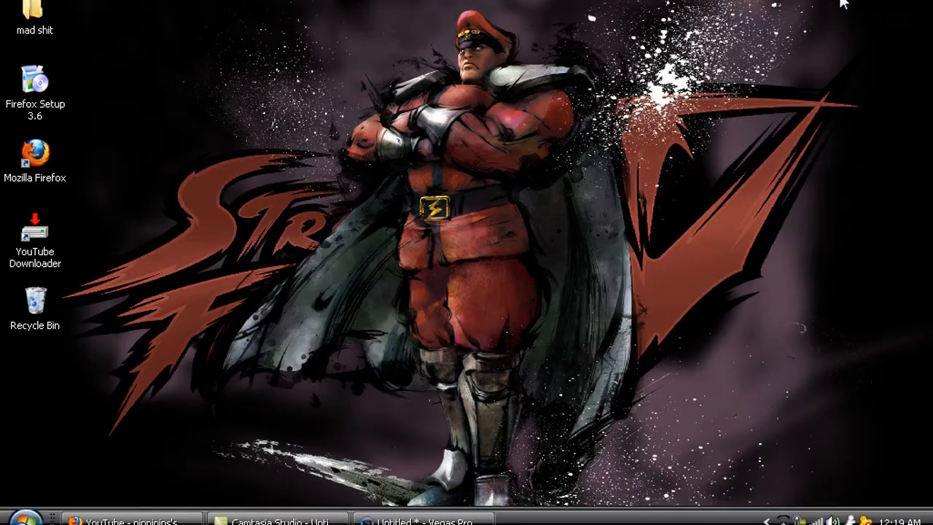
pyautogui.moveTo(224, 125)
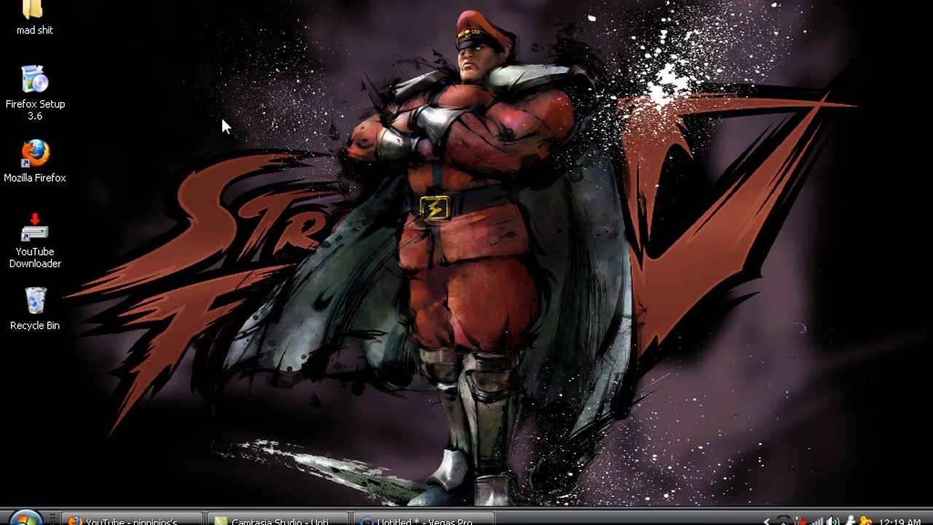
pyautogui.moveTo(226, 124); pyautogui.dragTo(266, 212)
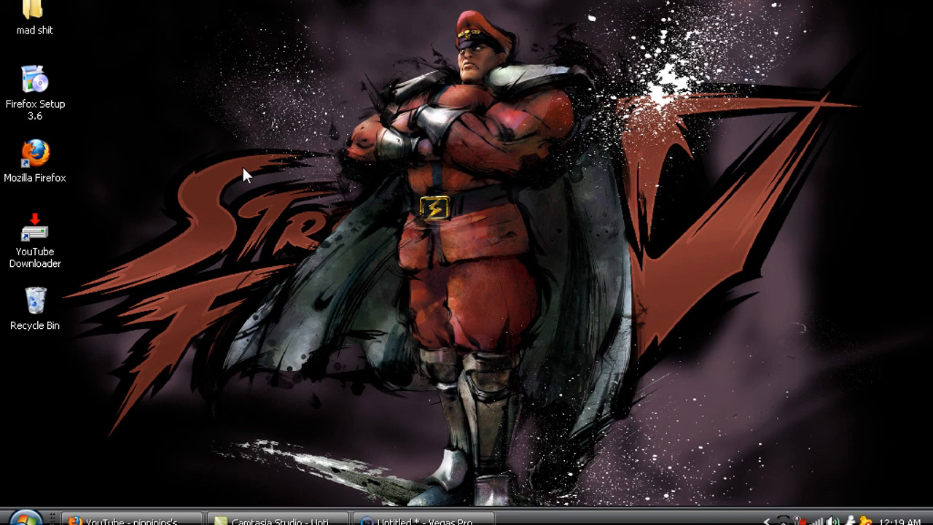
pyautogui.moveTo(245, 174); pyautogui.dragTo(597, 351)
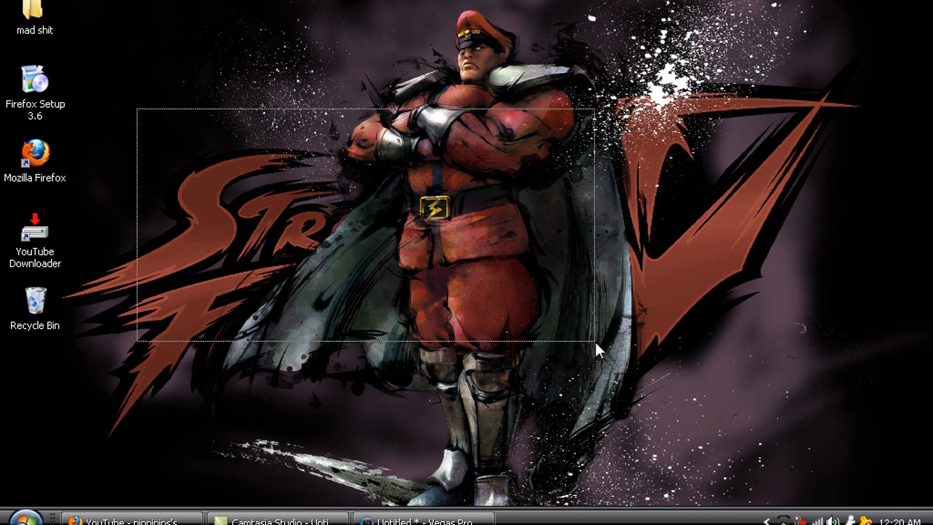